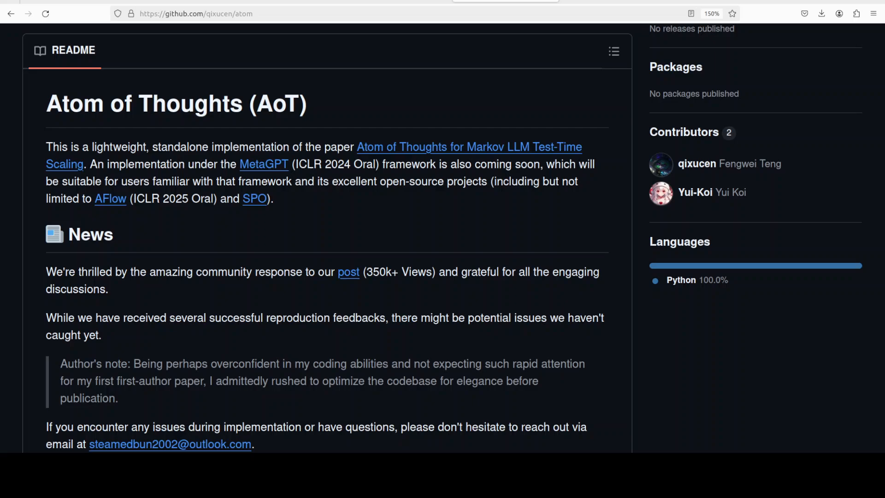
Step: Show the remote machine's Ubuntu 22.04 release details with cat /etc/*release
click(468, 147)
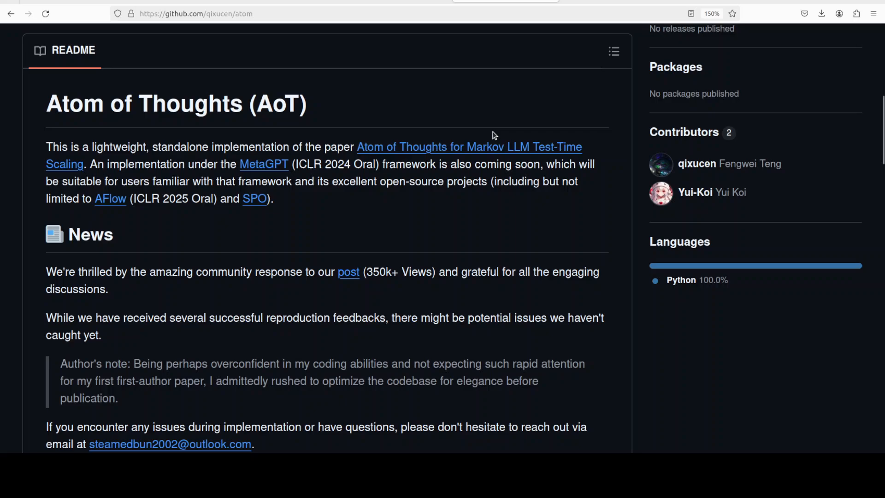
mouse_move(446, 201)
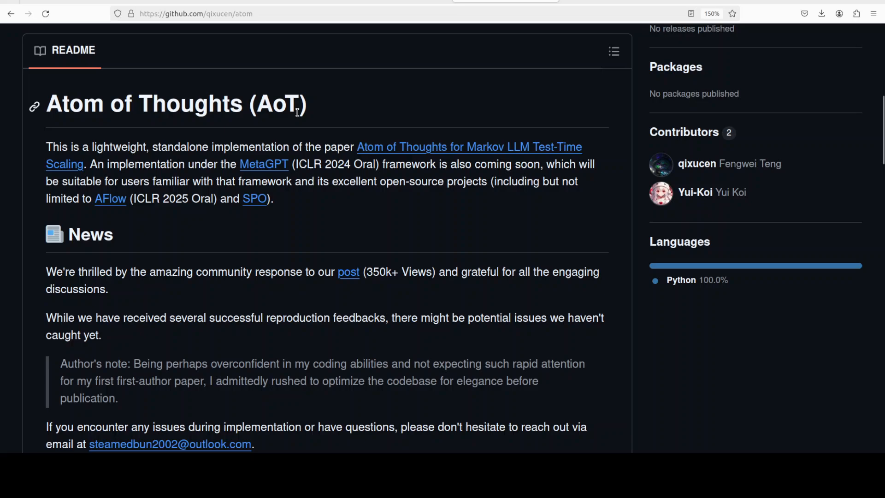
mouse_move(367, 107)
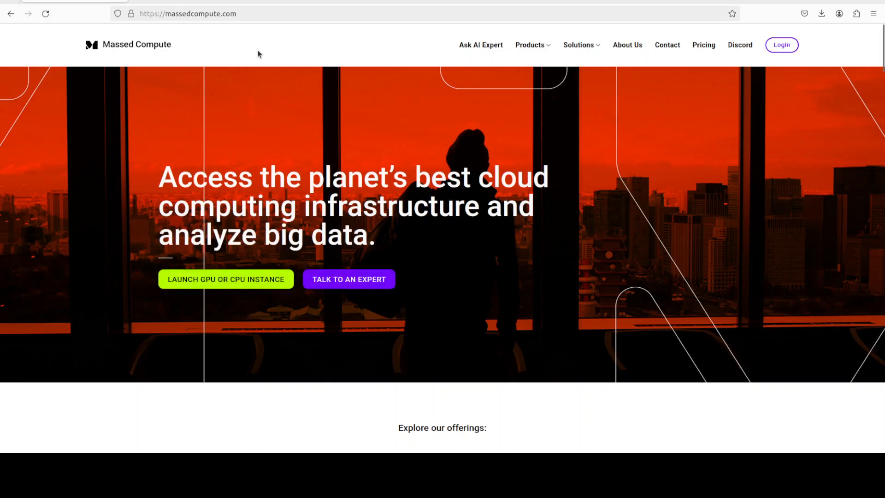
mouse_move(297, 49)
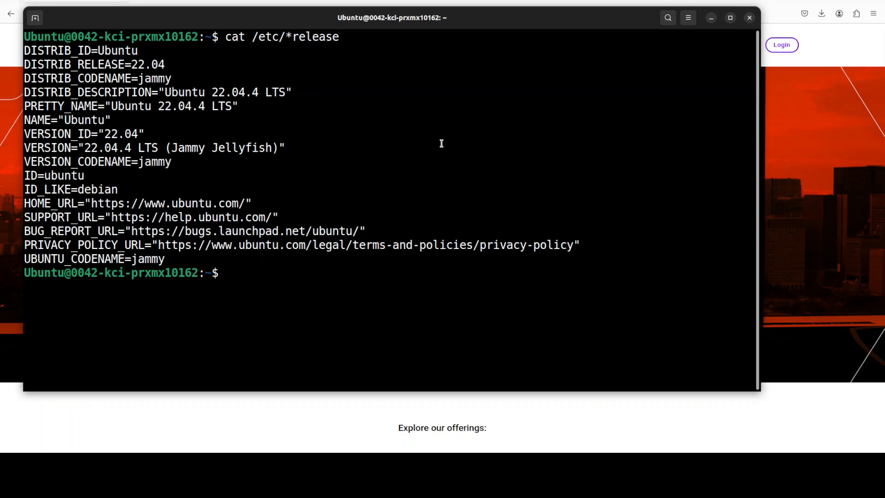
Step: Create and activate a conda environment 'ai' with Python 3.11
text(conda create -n ai python=3.11 -y && conda activate ai)
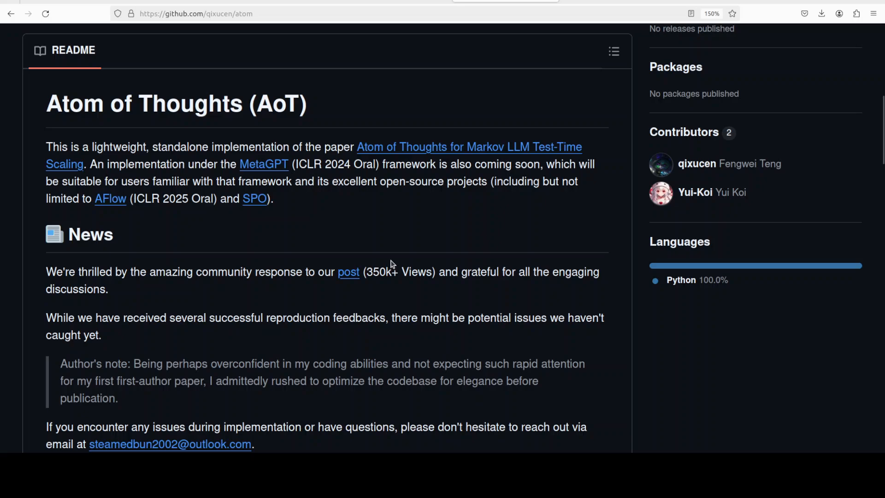
mouse_move(392, 261)
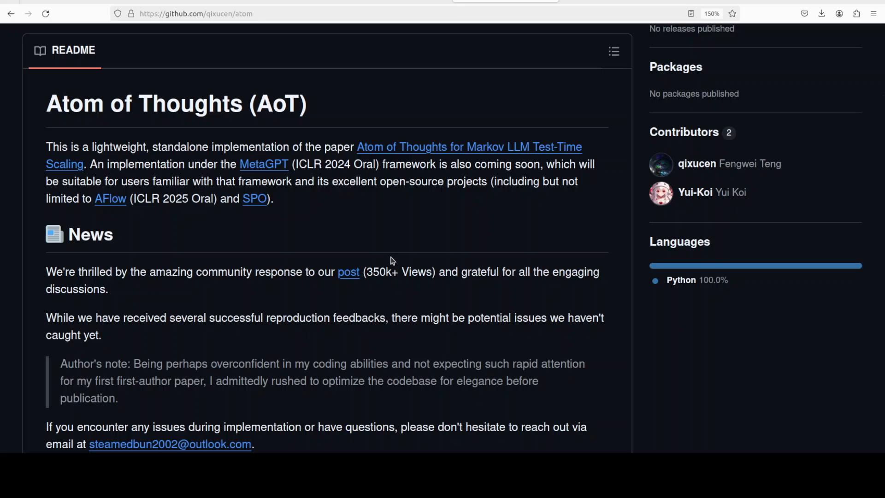
mouse_move(251, 326)
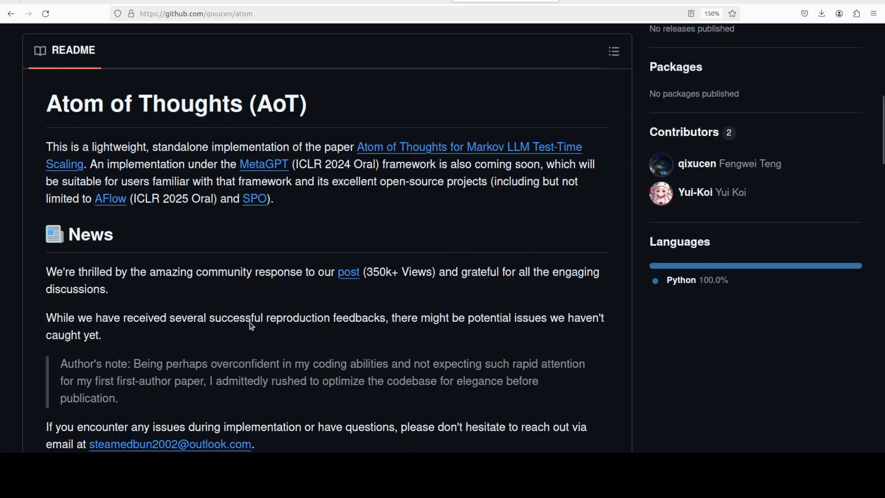
mouse_move(114, 123)
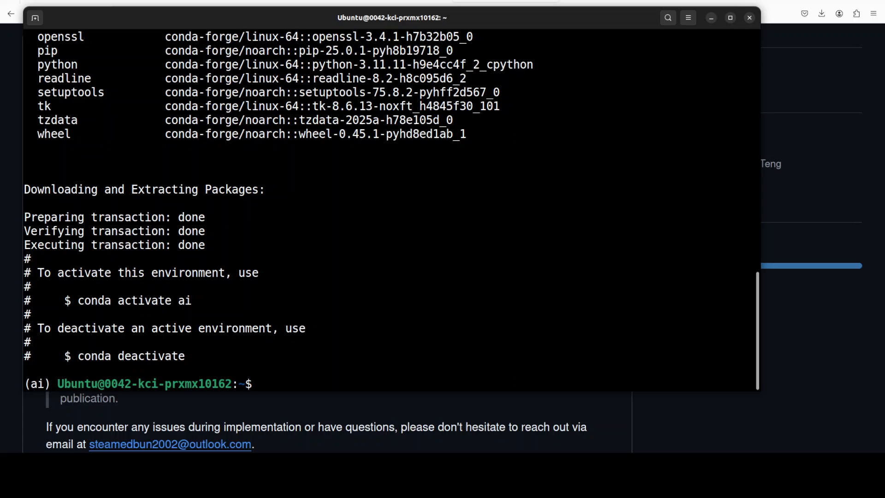
Step: Clone the qixucen/atom repository, enter it and install requirements.txt
text(git clone https://github.com/qixucen/atom.git && cd atom)
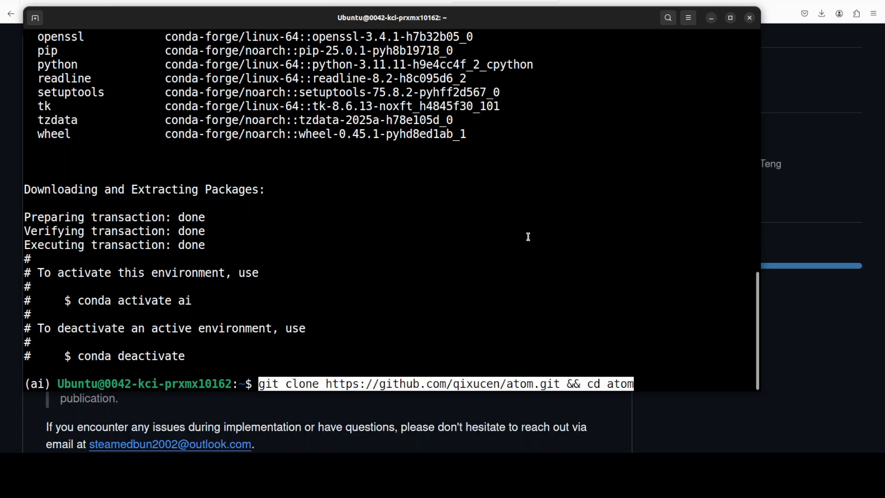
key(Return)
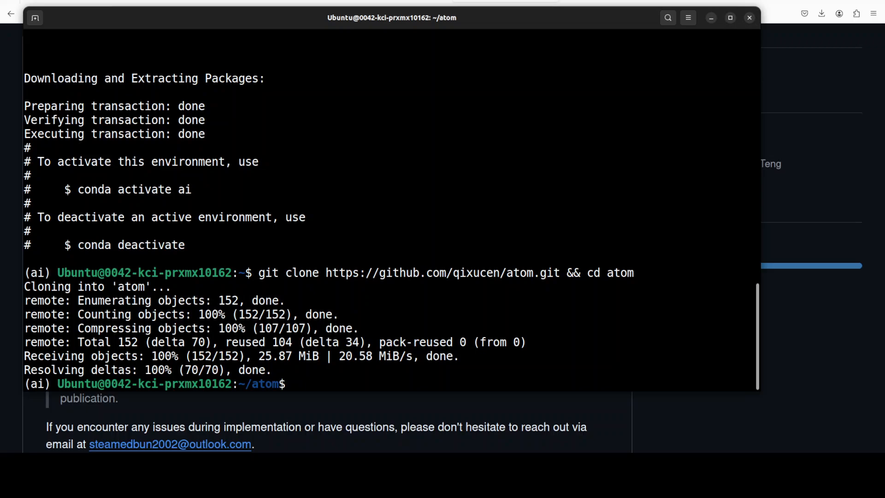
text(pip install -r requirements.txt)
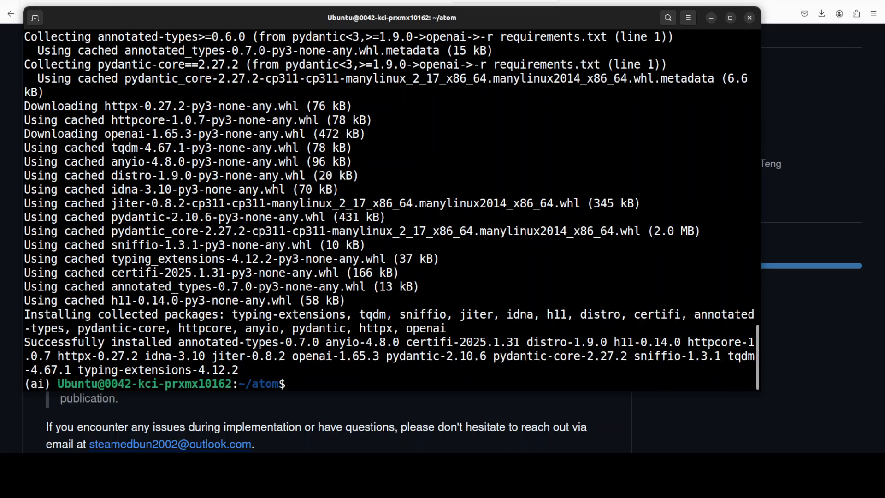
Step: Create an empty apikey.py and launch the project in VS Code
text(touch apikey.py)
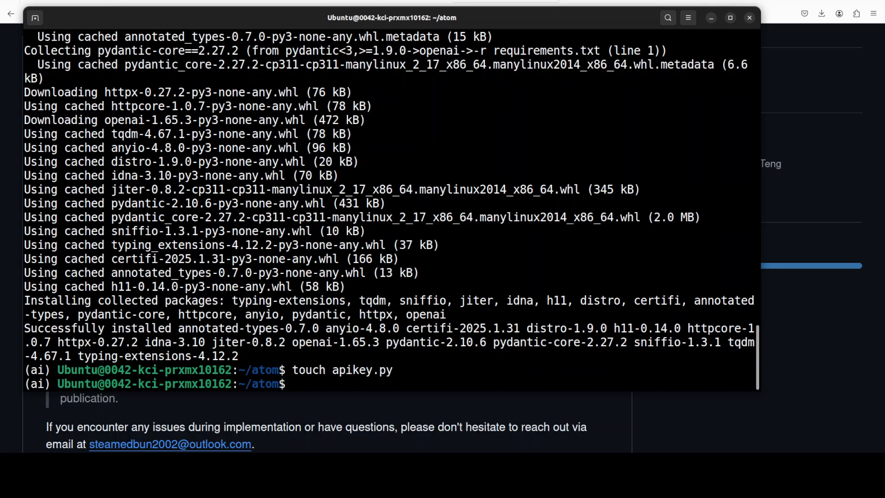
text(code .)
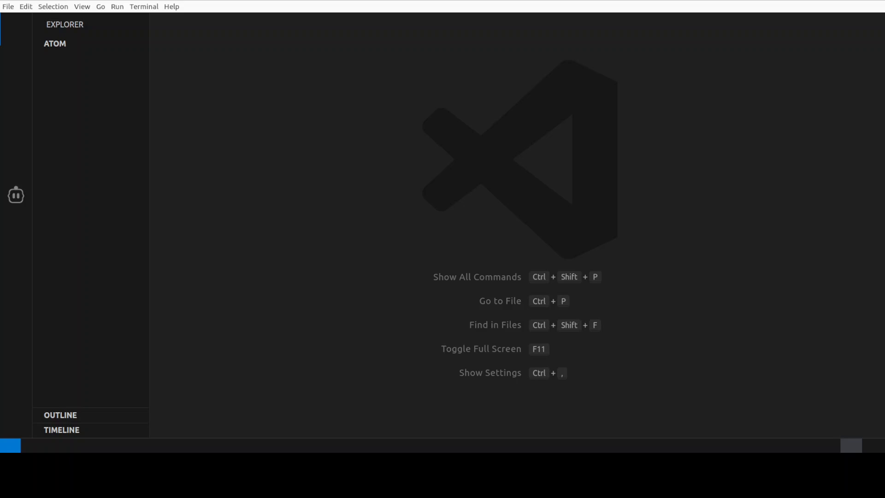
Step: Fill apikey.py with the endpoint url and placeholder api_key list, selecting the key
click(74, 89)
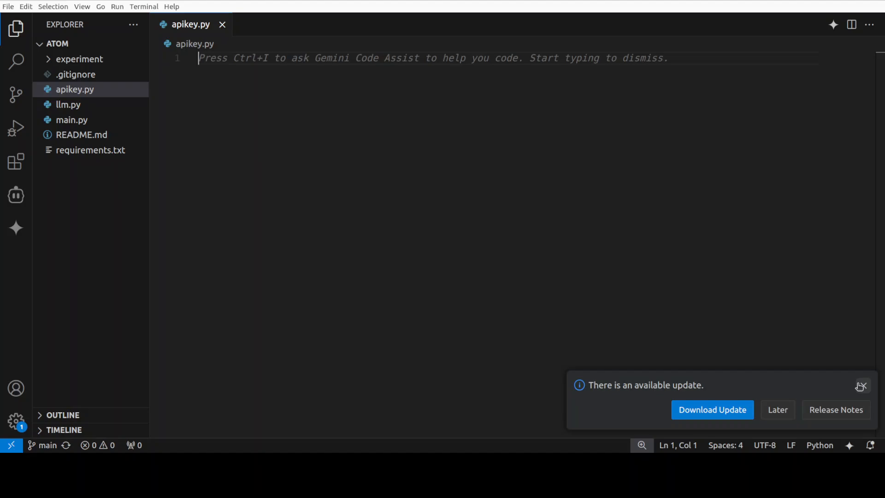
click(860, 387)
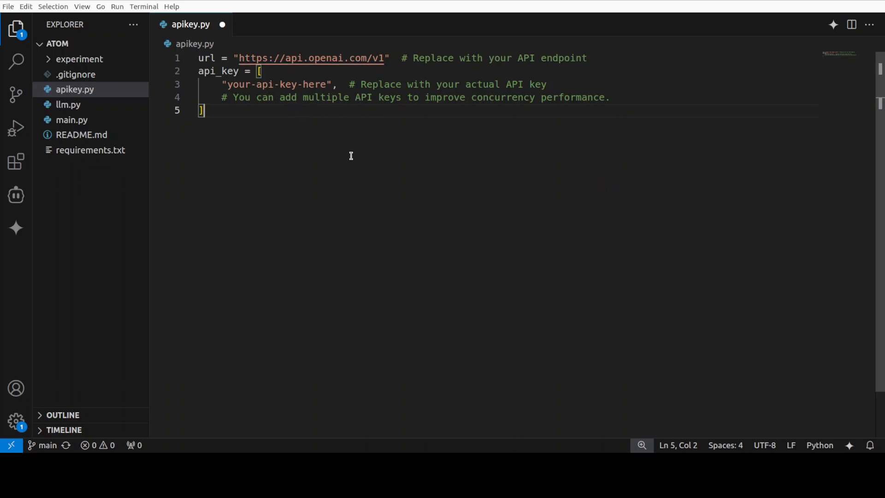
mouse_move(228, 83)
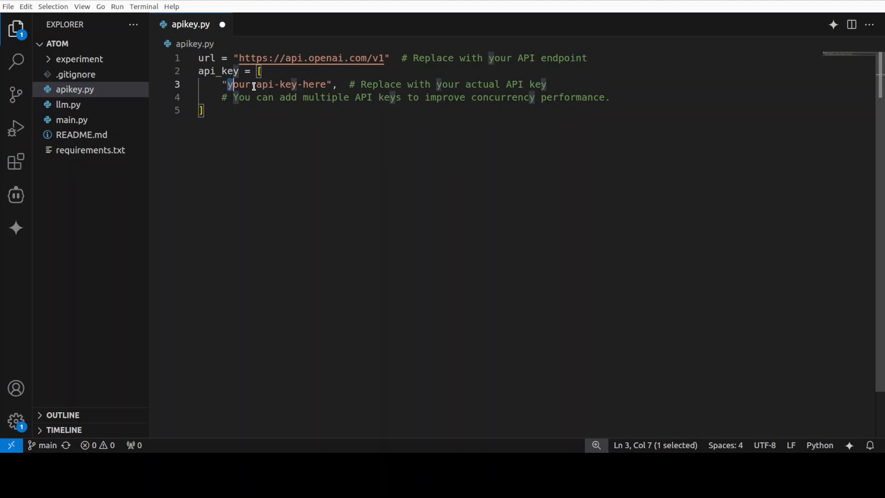
double_click(276, 83)
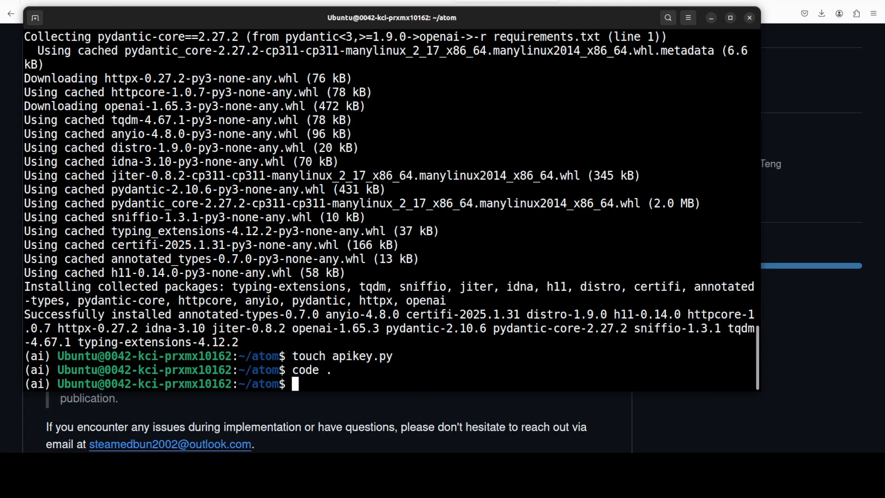
mouse_move(477, 219)
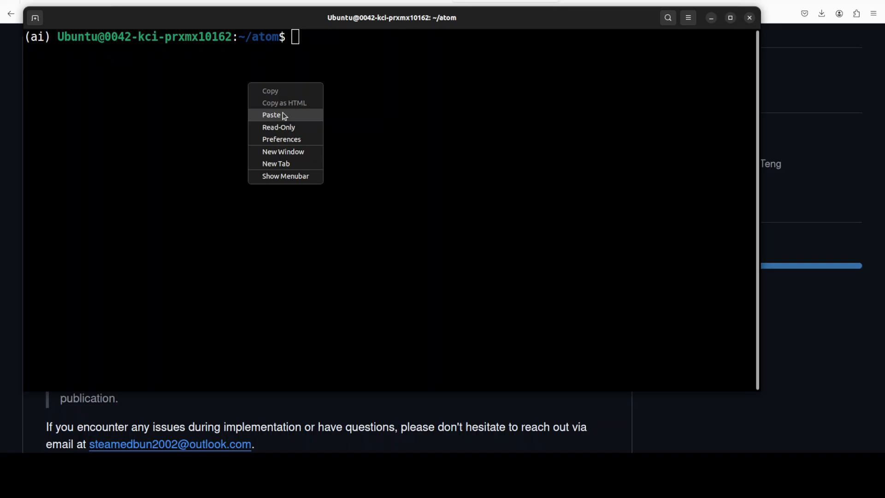
Step: Run main.py on the math dataset, items 0 to 10, with gpt-4o-mini
click(271, 114)
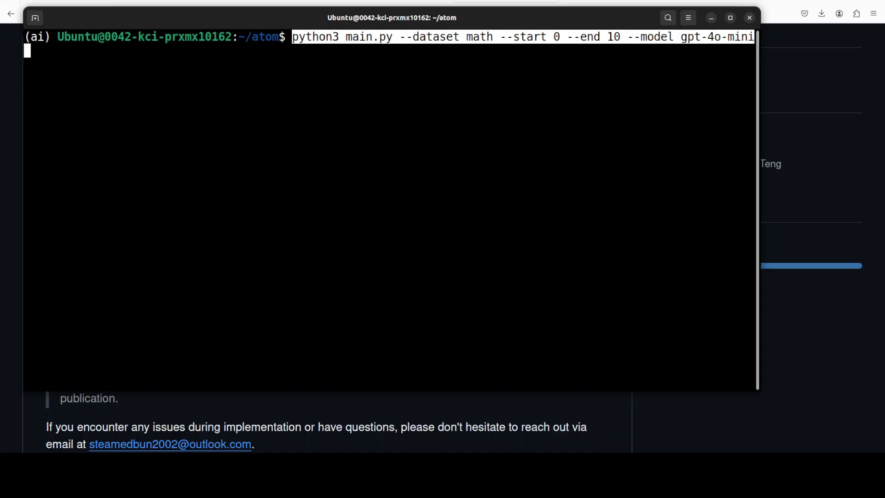
mouse_move(6, 131)
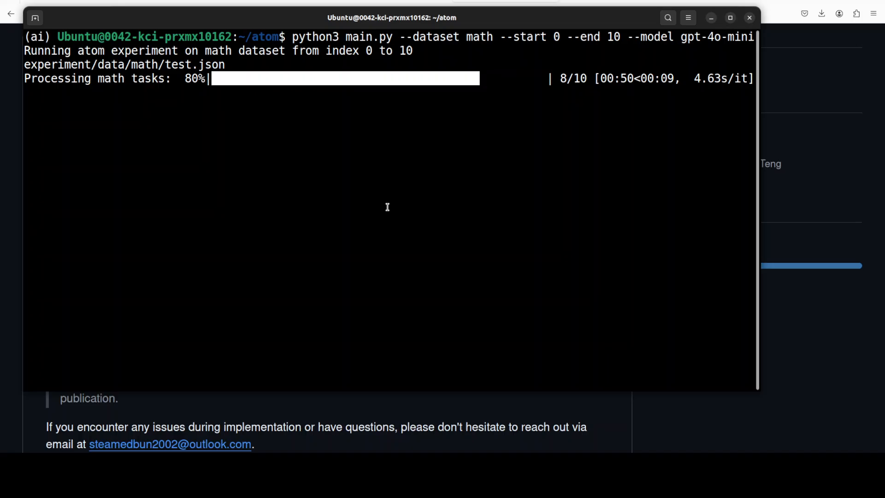
mouse_move(424, 187)
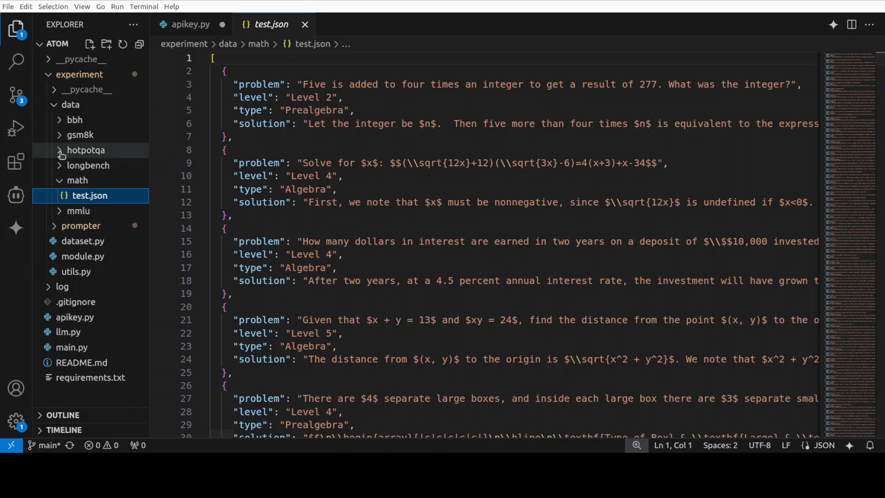
Step: View experiment/data/hotpotqa/test.json, dismissing the large-file notice
click(84, 149)
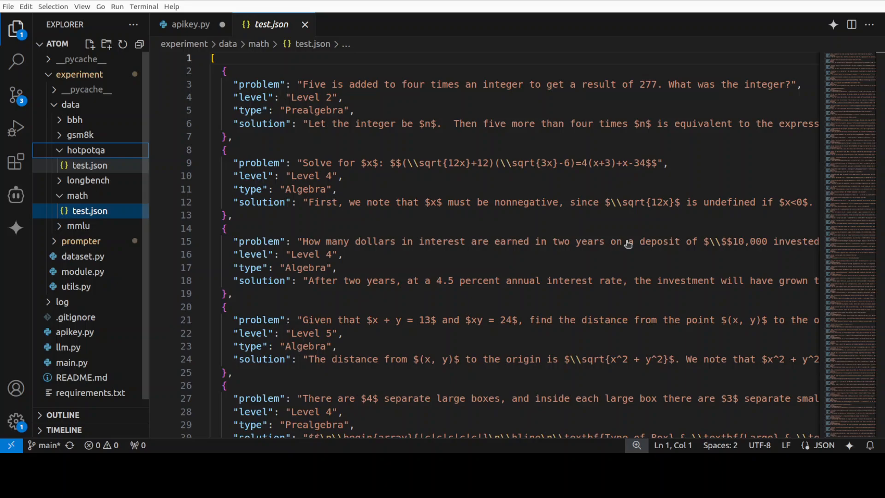
click(89, 165)
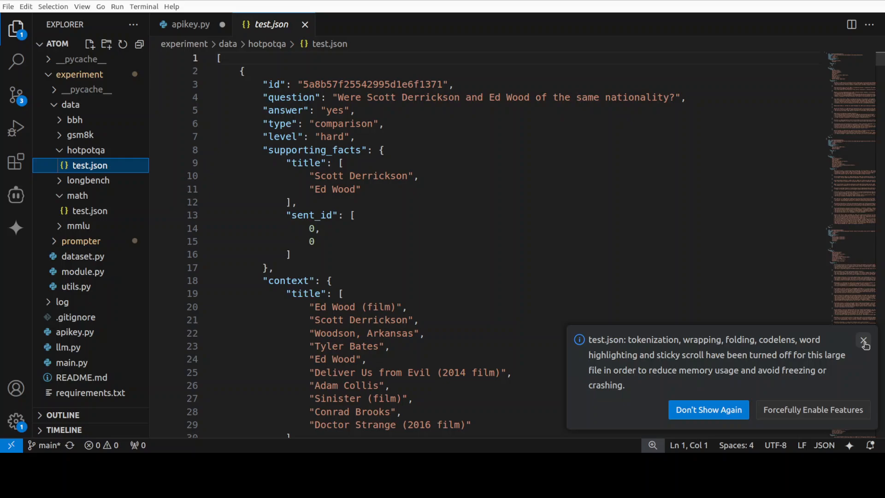
click(863, 342)
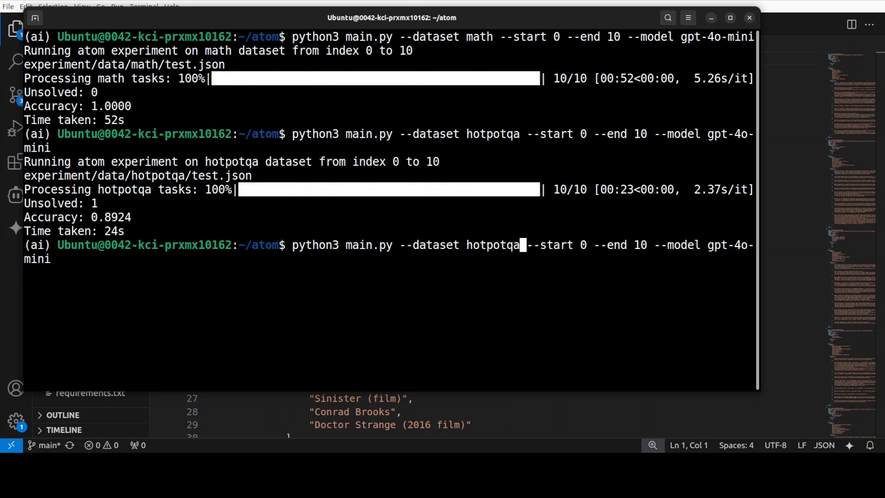
Step: Rerun the last command with the dataset changed from hotpotqa to mmlu
key(BackSpace)
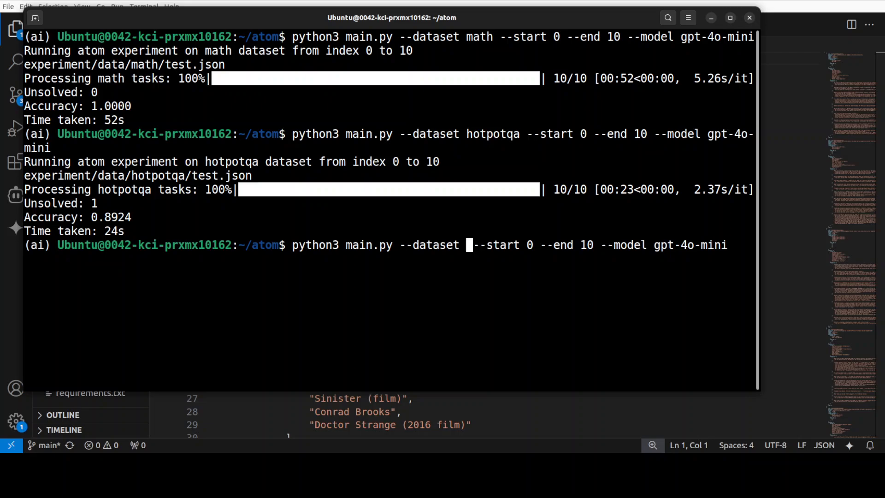
text(mmlu)
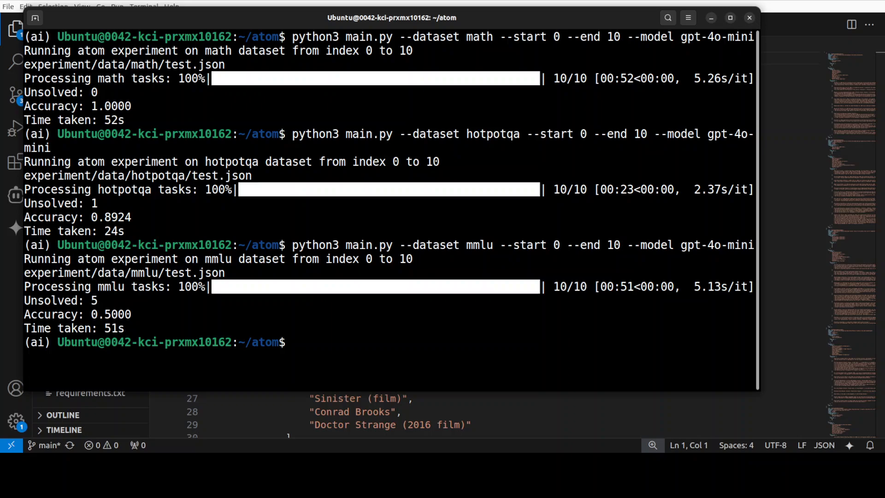
mouse_move(484, 310)
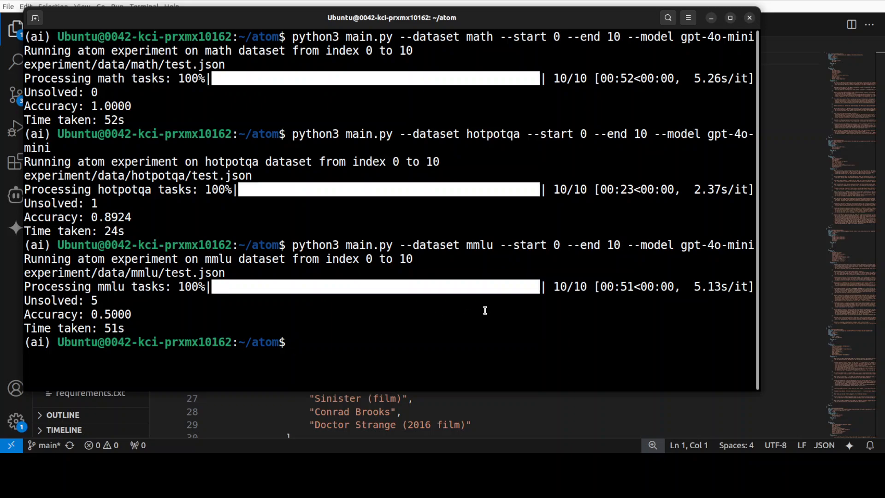
Step: Start a larger mmlu evaluation on items 0 to 50 with gpt-4o-mini
text(python3 main.py --dataset mmlu --start 0 --end 10 --model gpt-4o-mini)
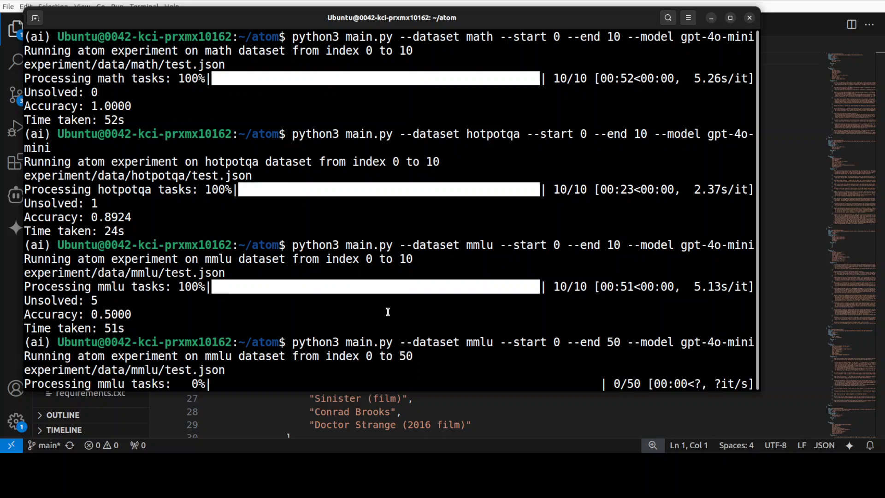
mouse_move(388, 311)
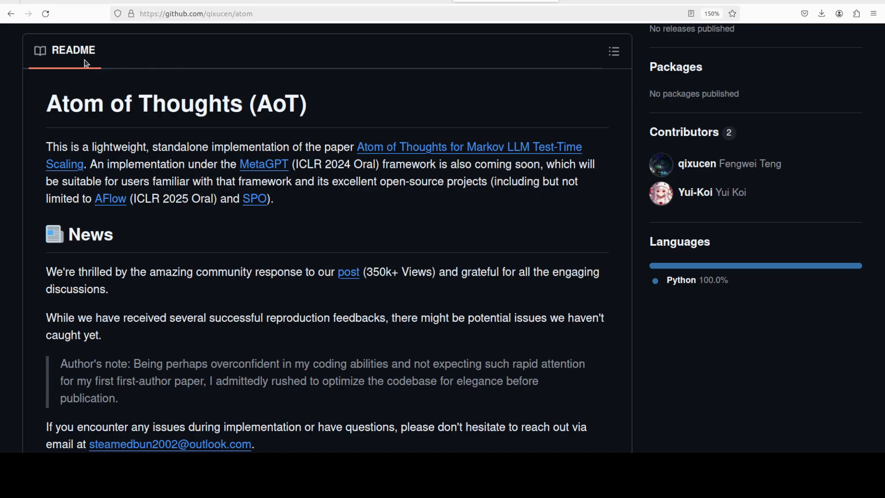
mouse_move(499, 70)
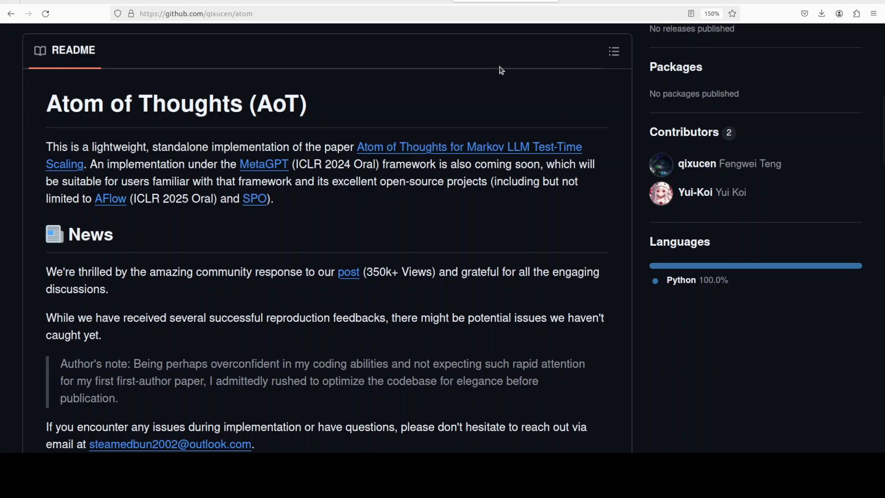
mouse_move(483, 72)
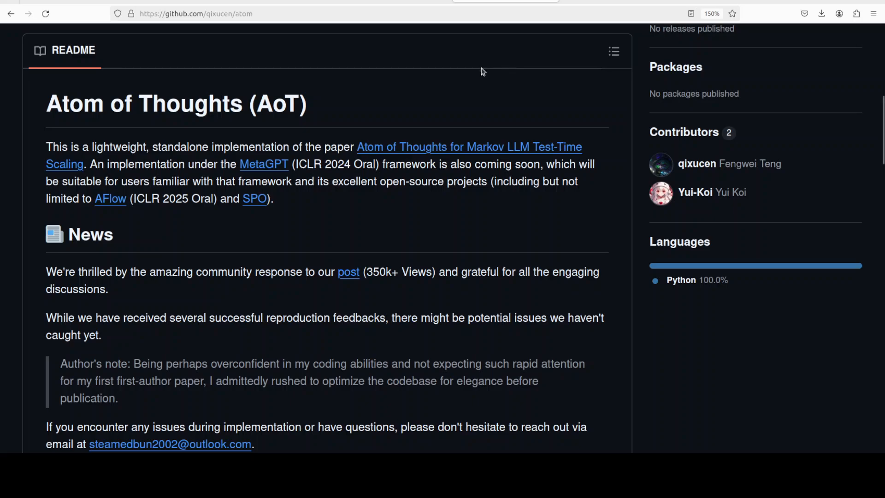
mouse_move(477, 72)
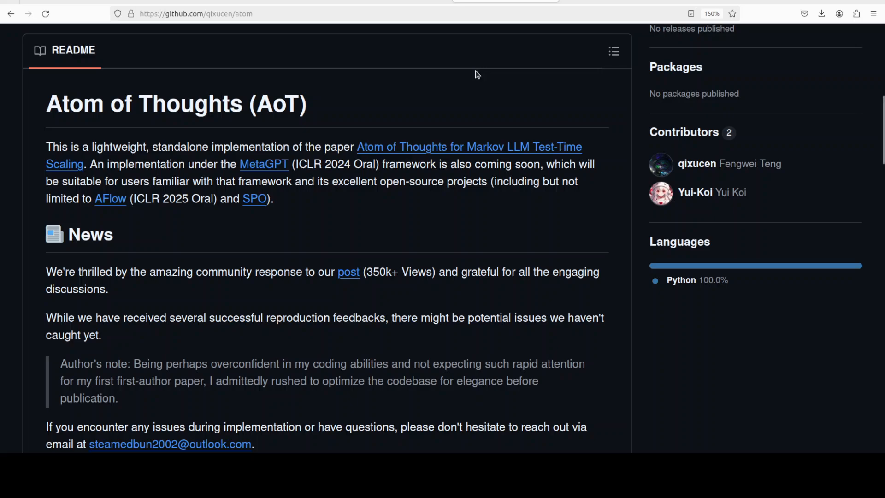
mouse_move(462, 82)
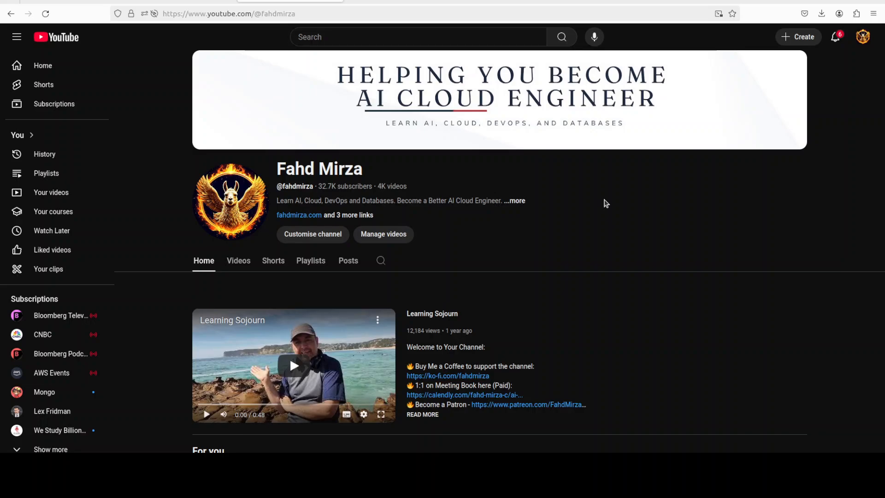
mouse_move(597, 202)
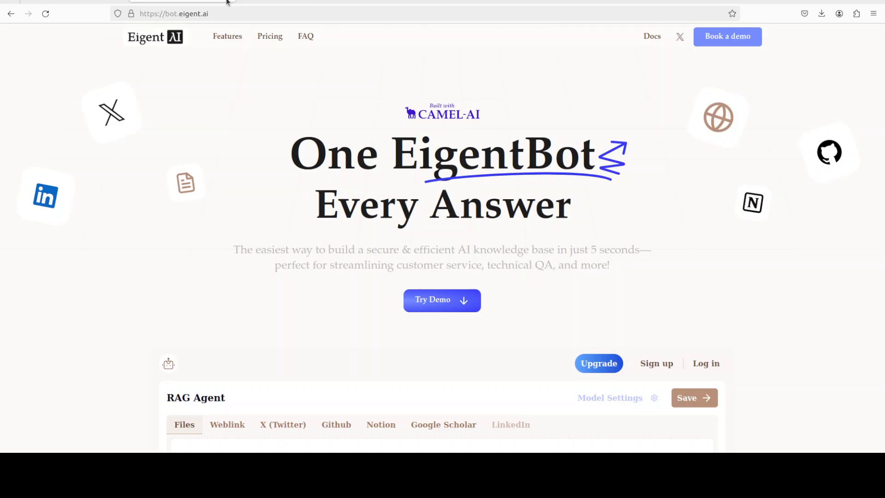
mouse_move(225, 3)
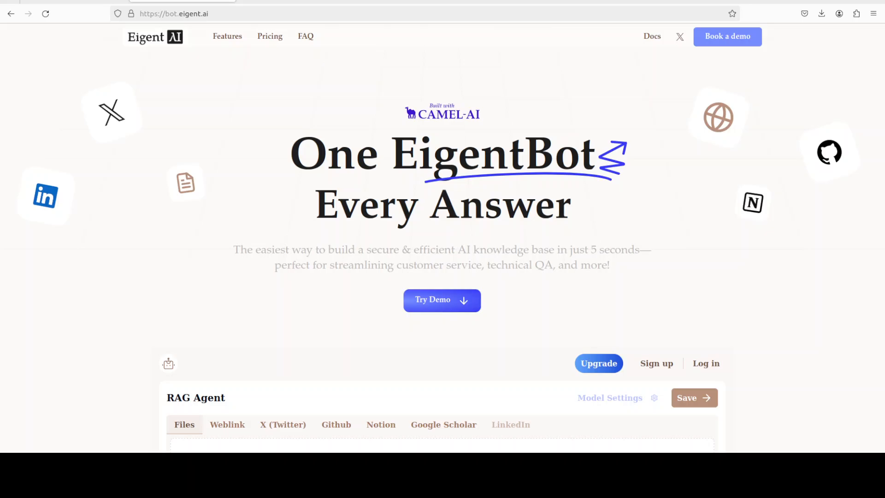
mouse_move(444, 65)
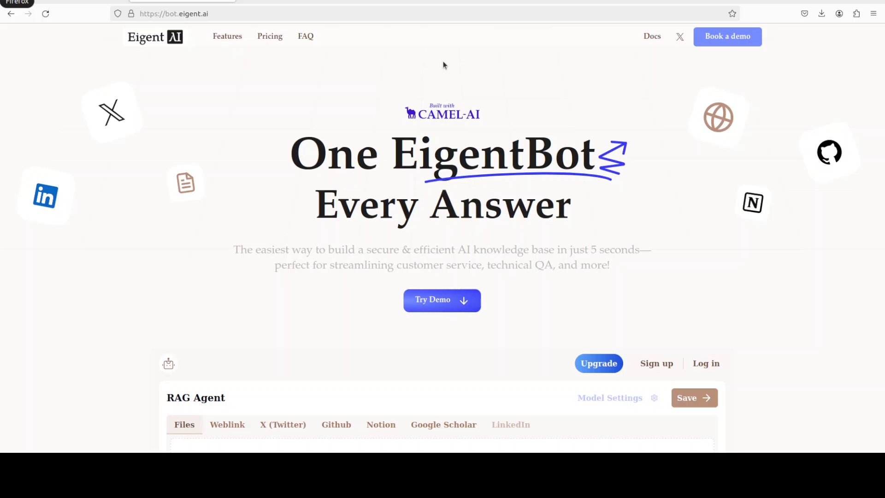
mouse_move(282, 82)
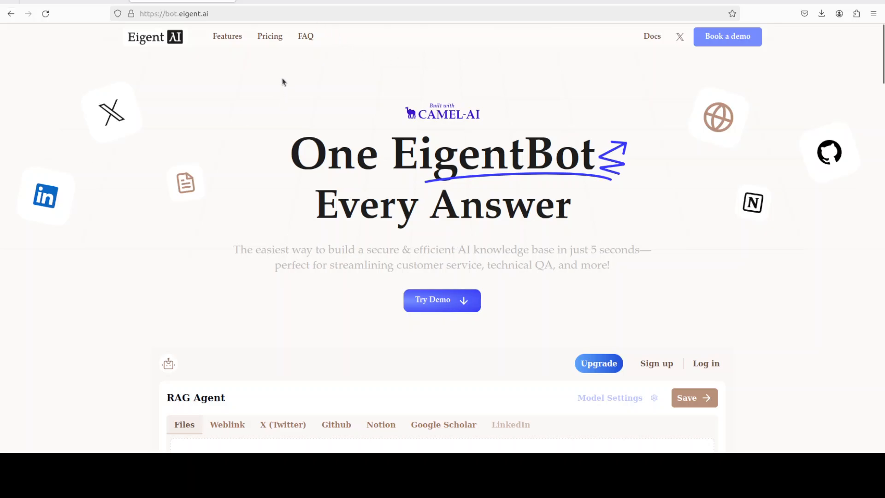